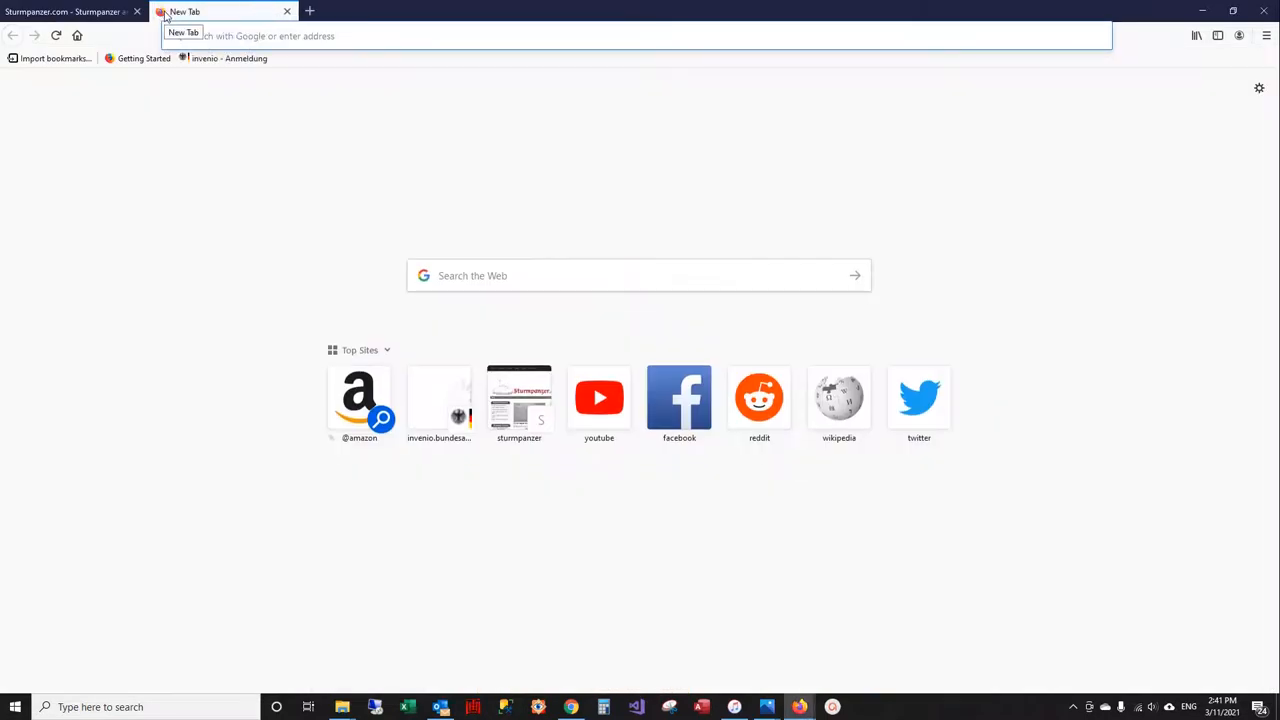
Step: Load invenio.bundesarchiv.de in a new Firefox tab
type("invenio.bundesarchiv.de/invenio/login.xhtml")
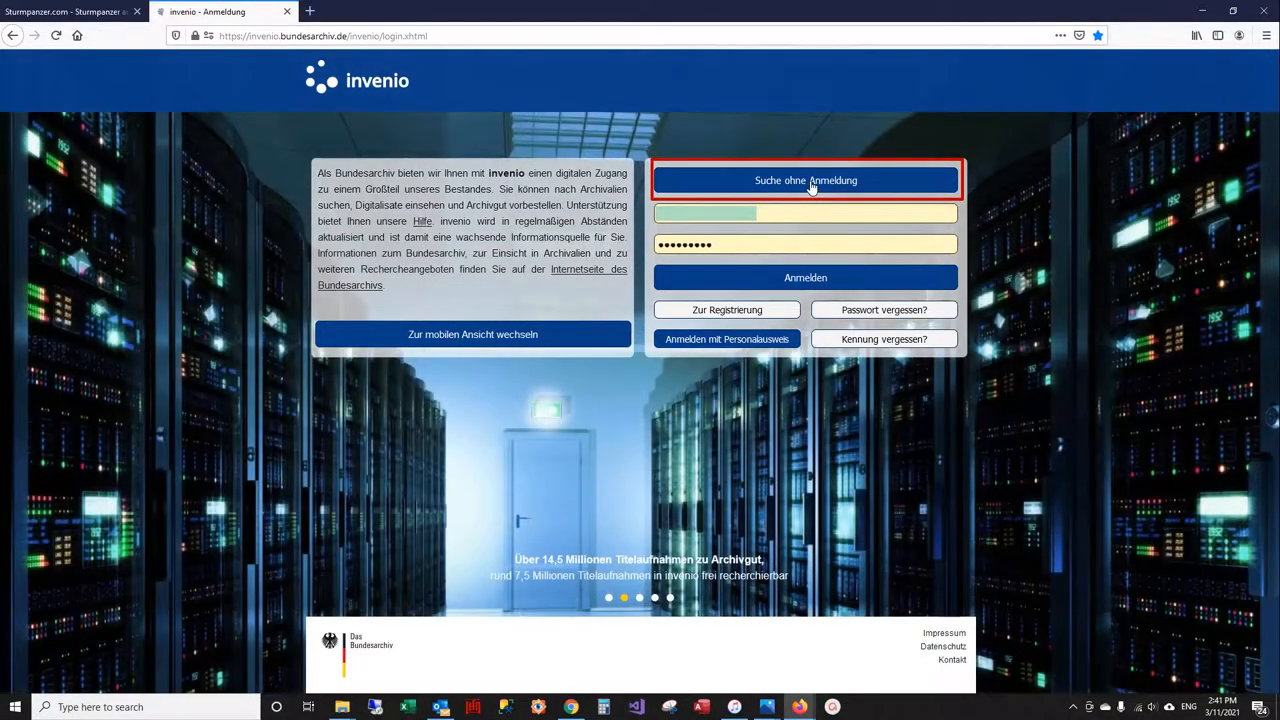
Step: Enter the search without login and search for signature rh10/140
left_click(805, 180)
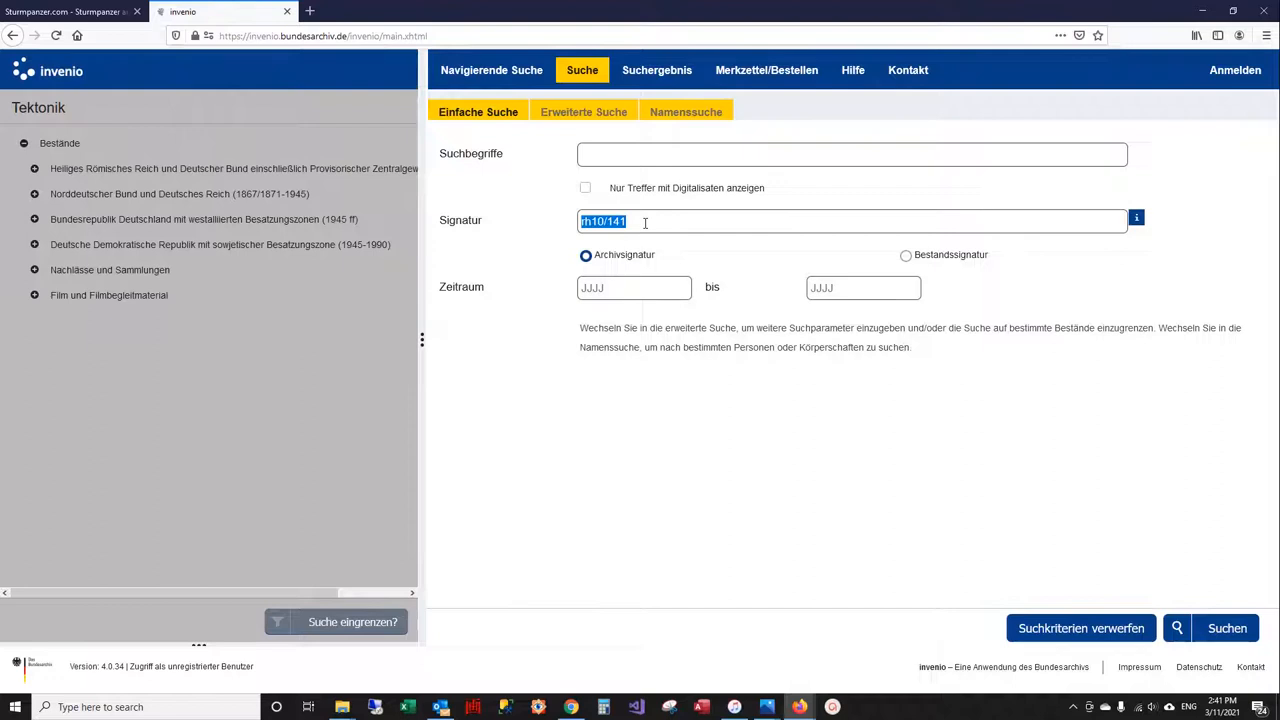
mouse_move(645, 222)
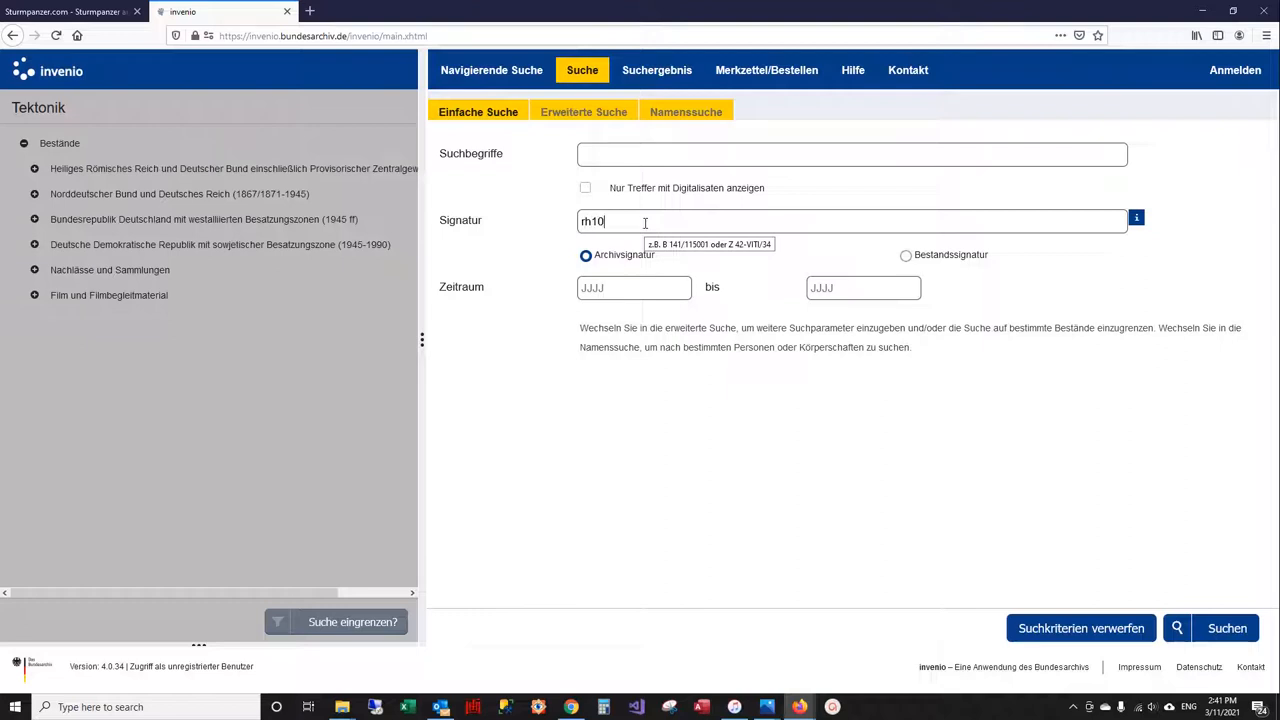
type("/")
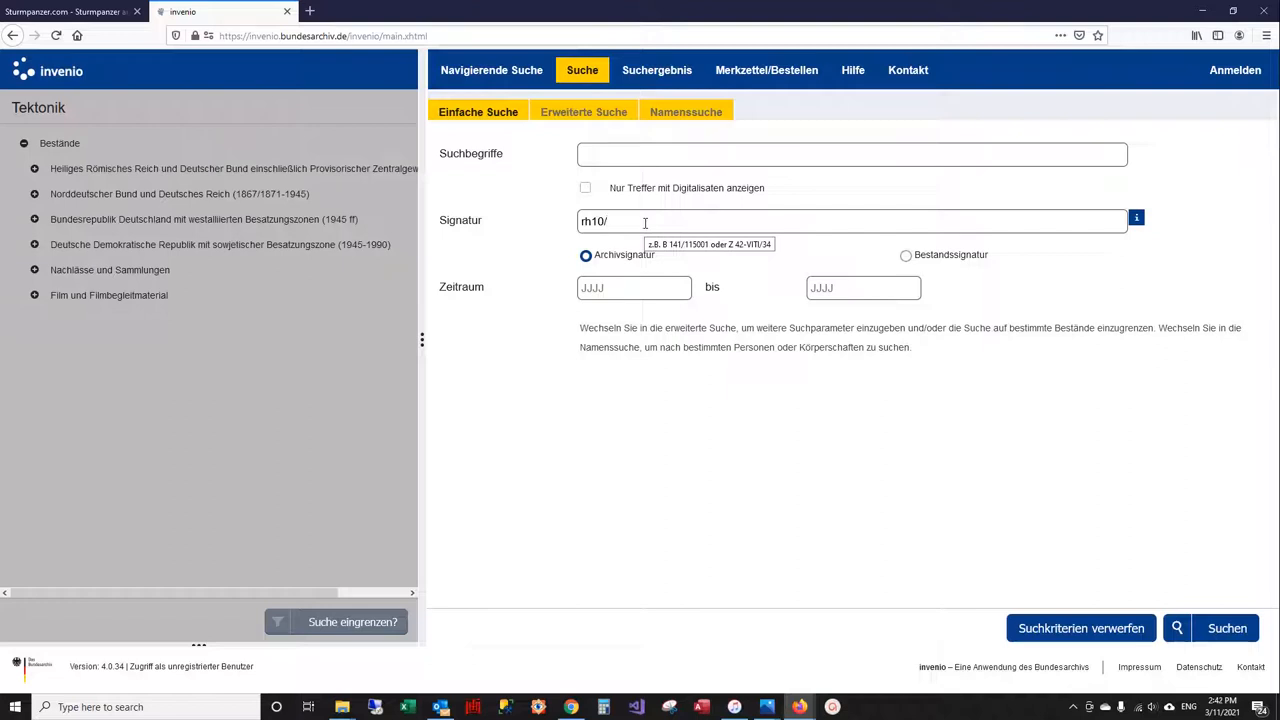
type("140")
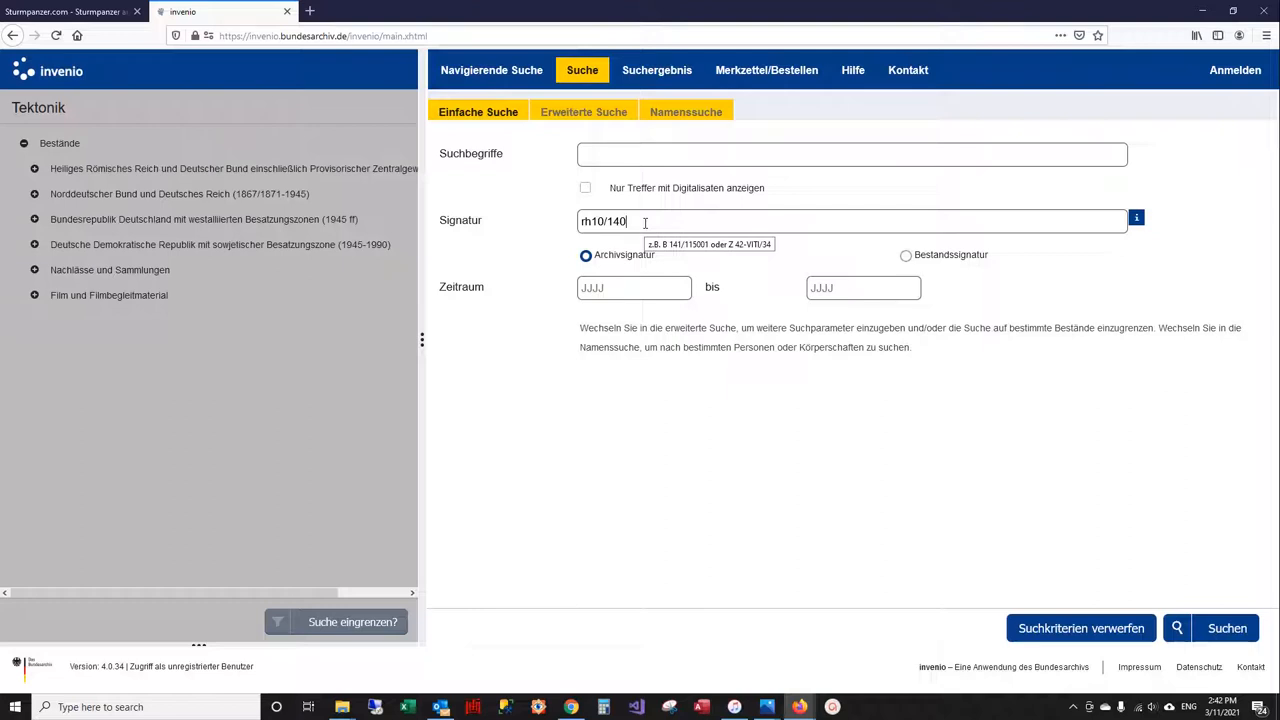
left_click(1227, 628)
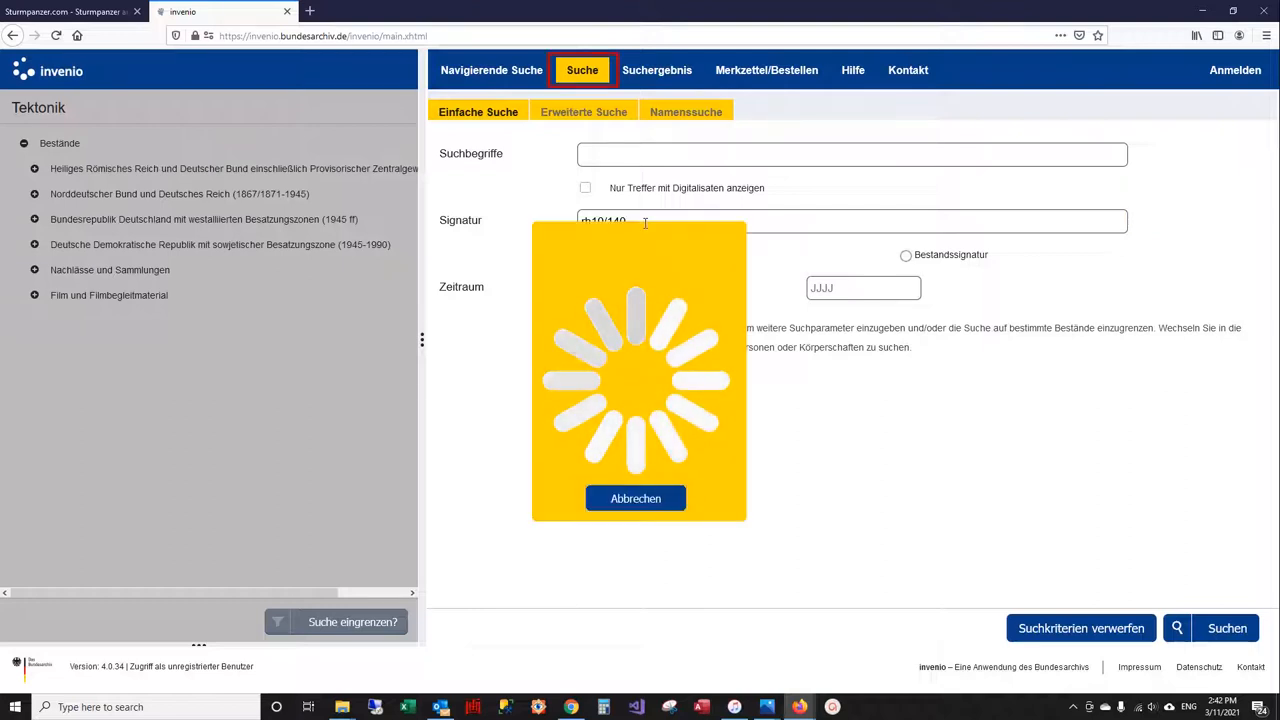
Step: Open 'Digitalisat anzeigen' for RH10/140, 1. Panzer-Division, from the search results
left_click(1226, 628)
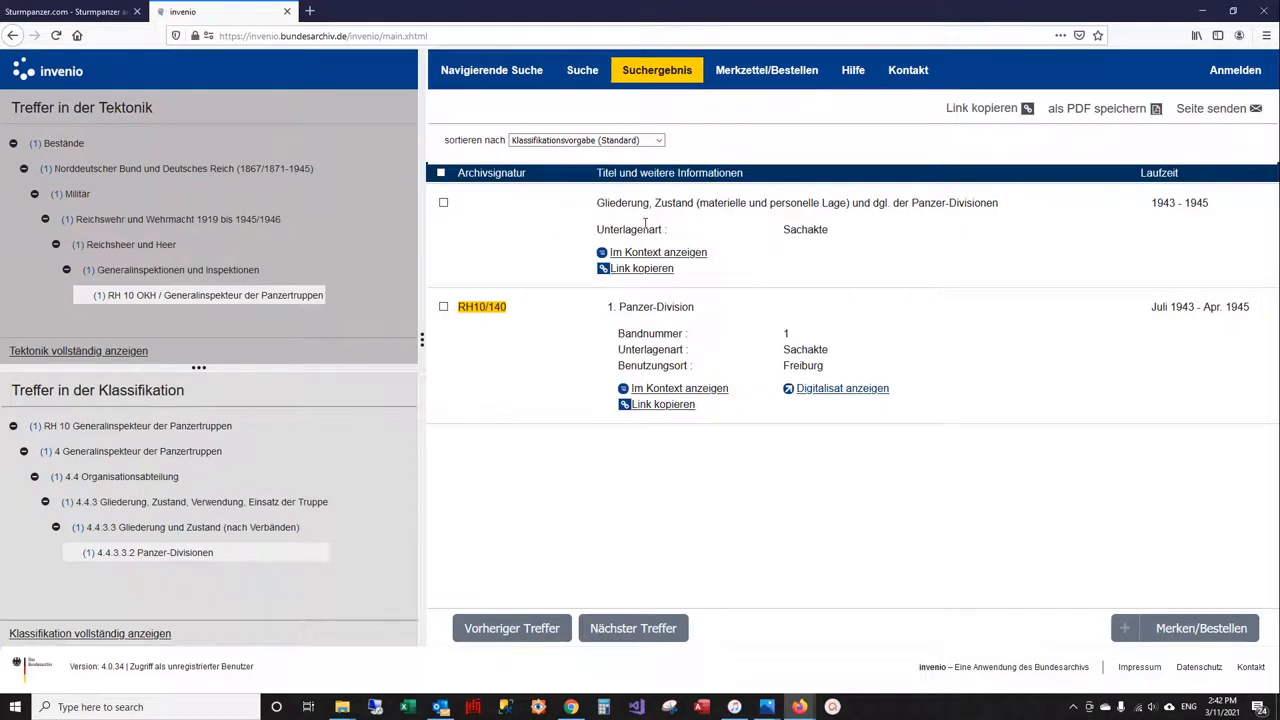
mouse_move(823, 381)
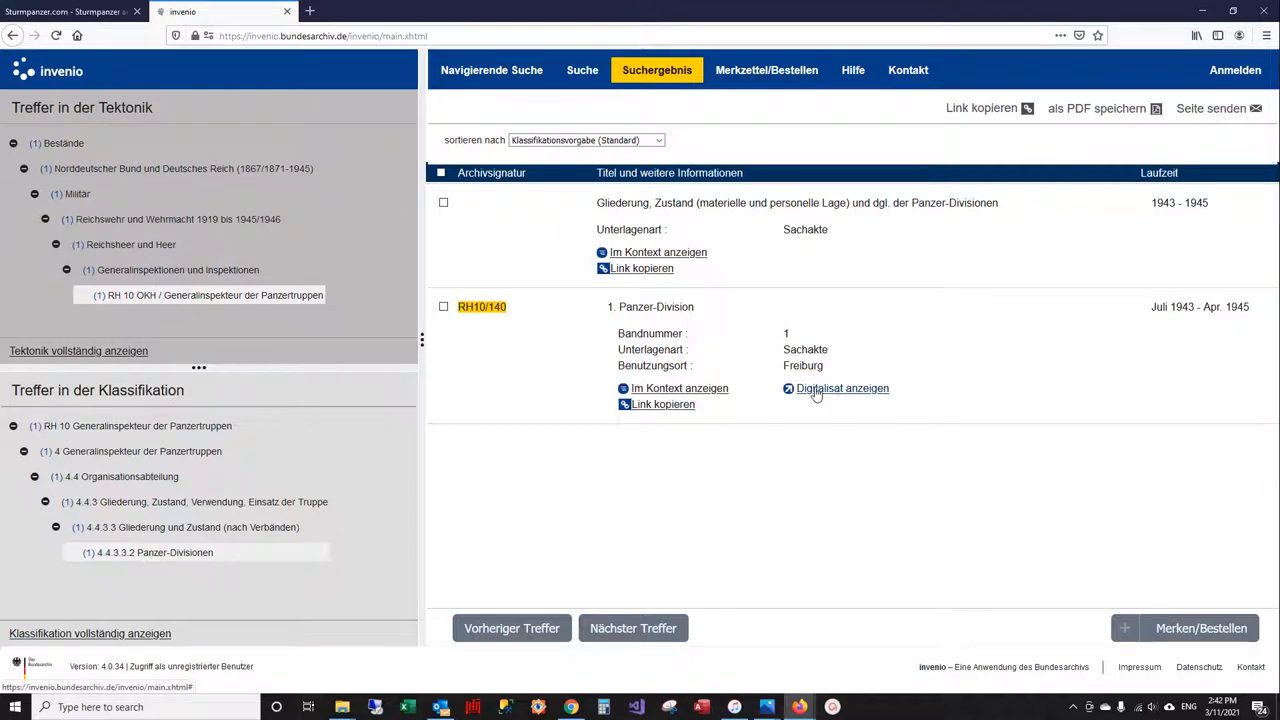
mouse_move(814, 395)
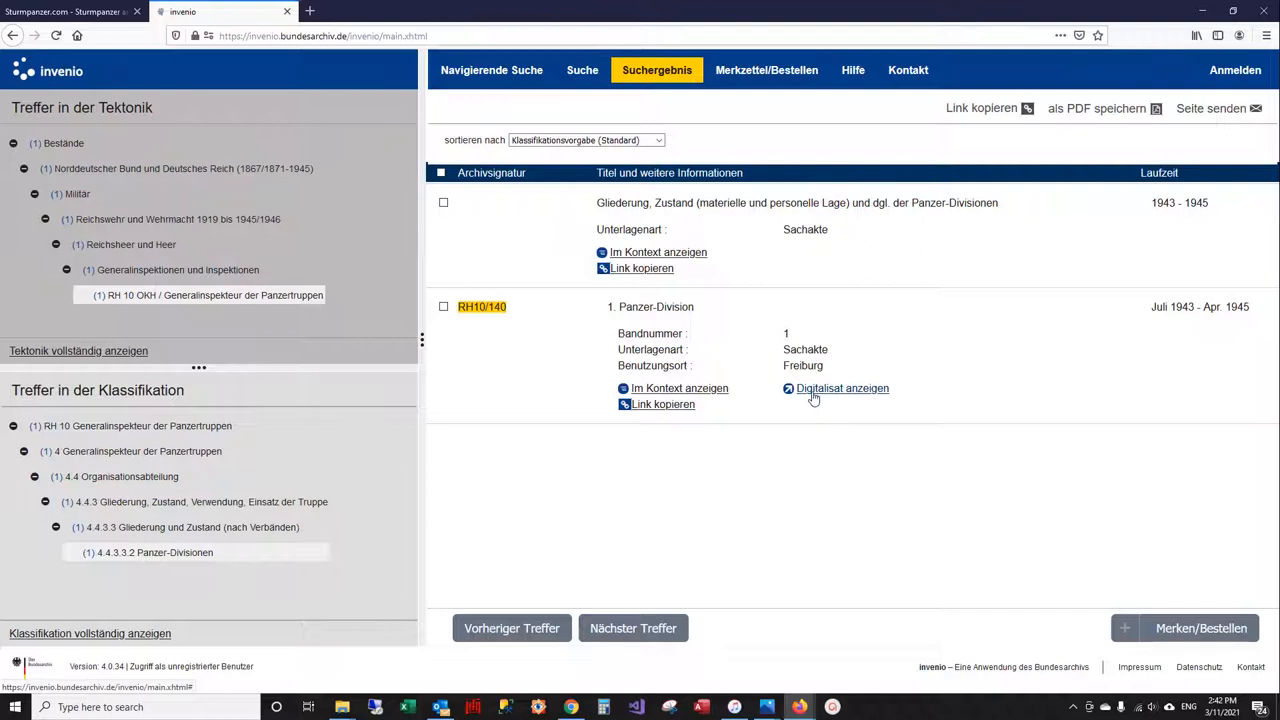
left_click(842, 388)
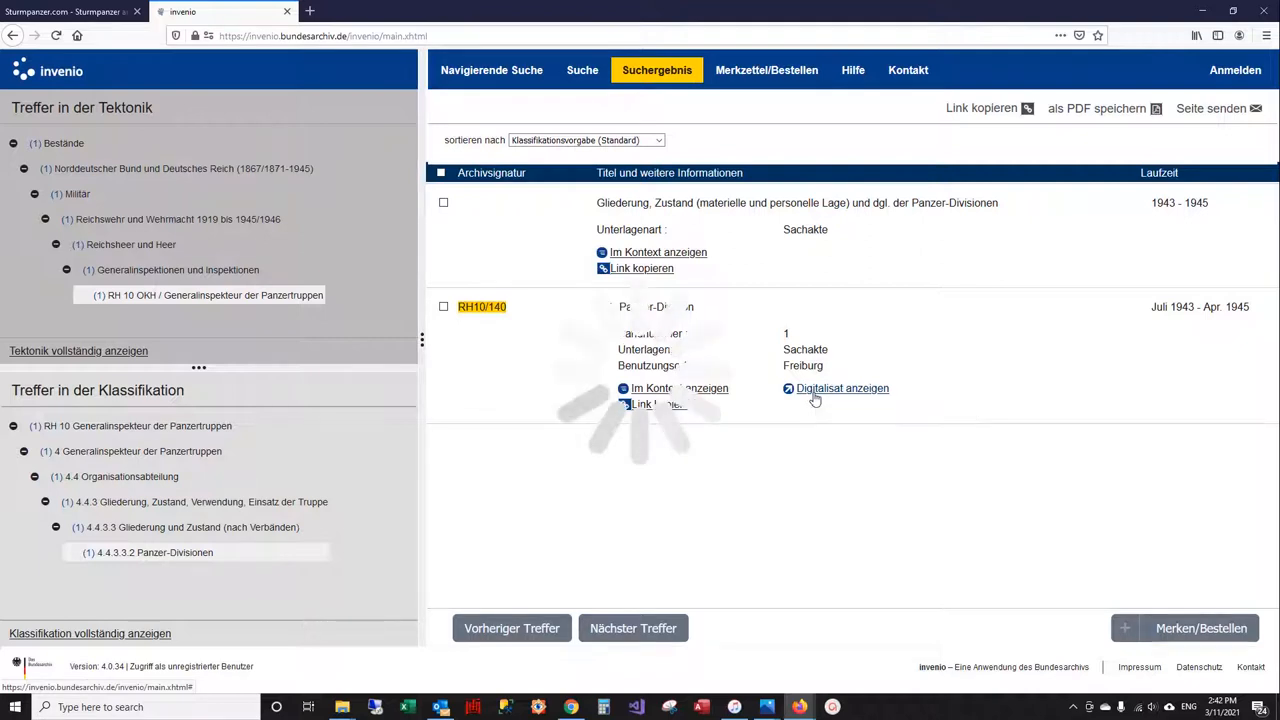
left_click(842, 388)
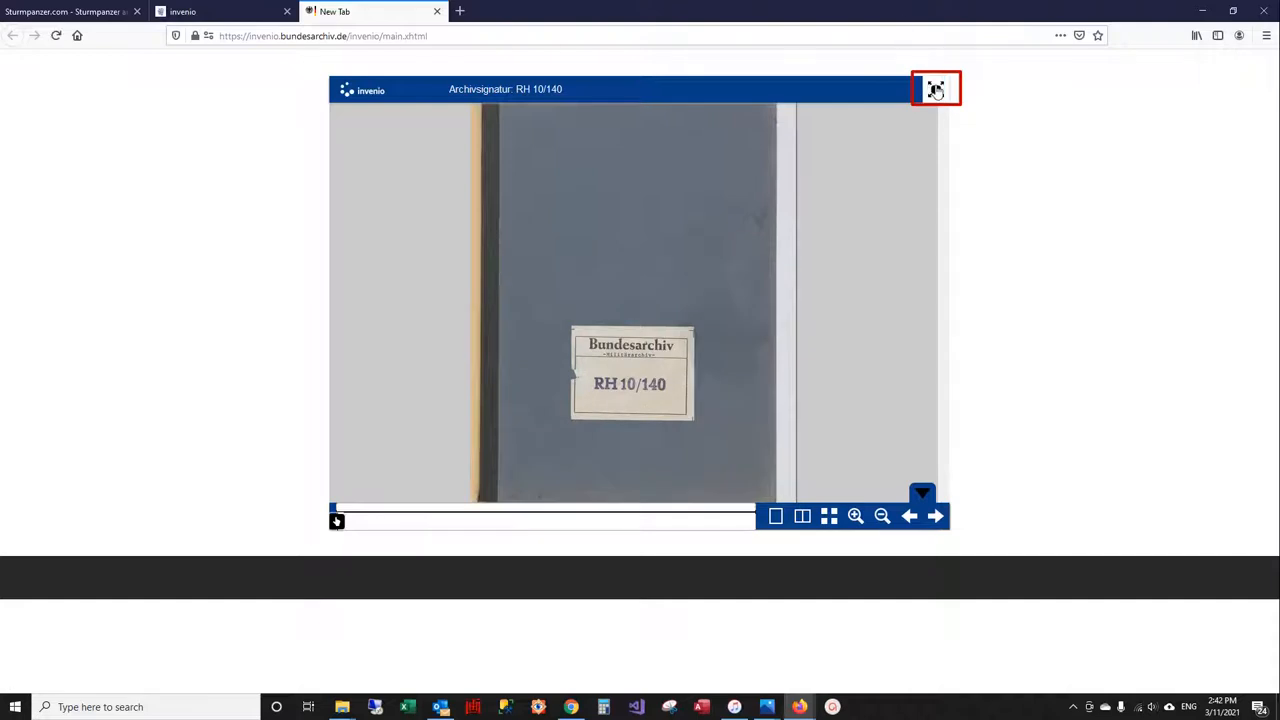
Step: Enlarge the RH 10/140 viewer and page to the July 1943 report, then the thumbnail grid
left_click(935, 89)
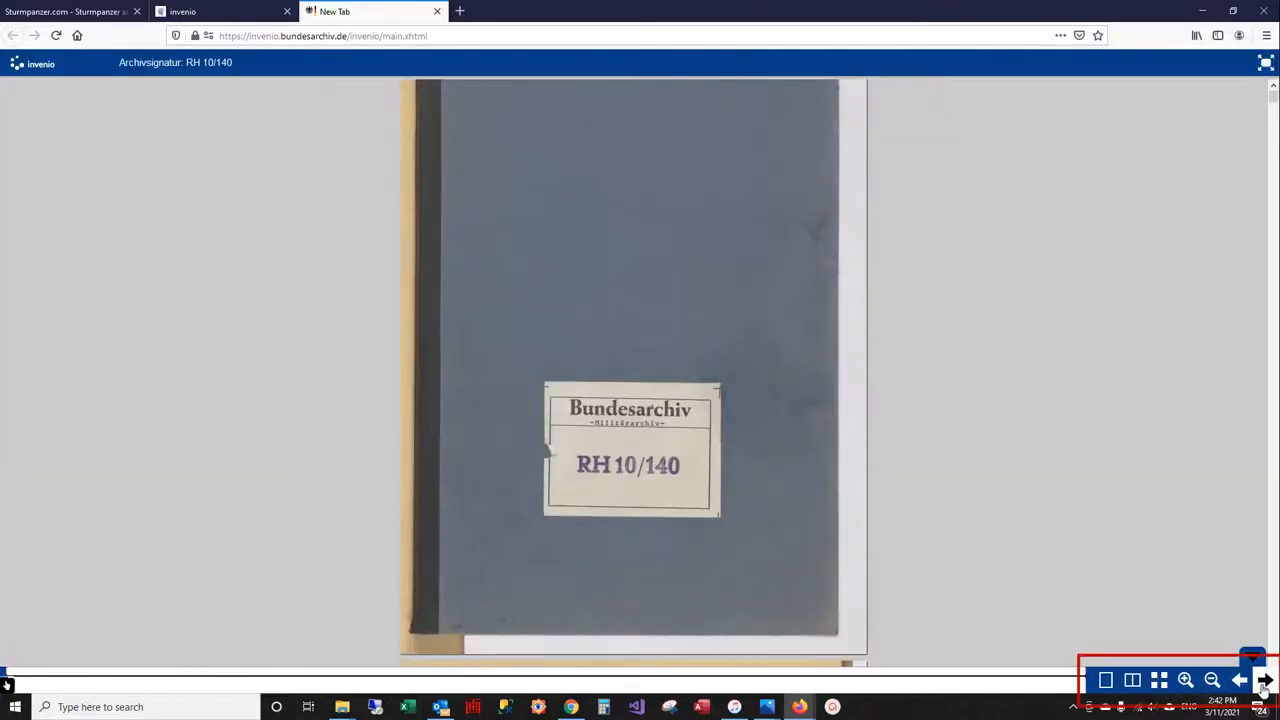
left_click(1265, 680)
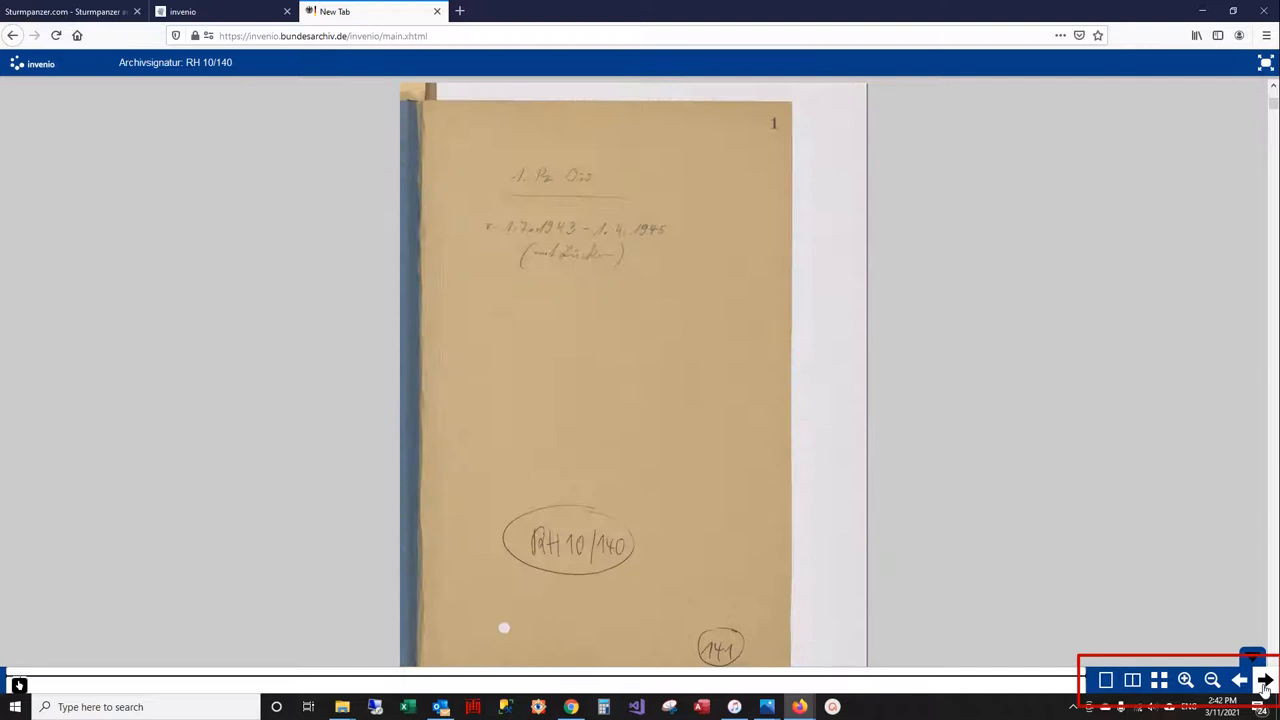
left_click(1264, 680)
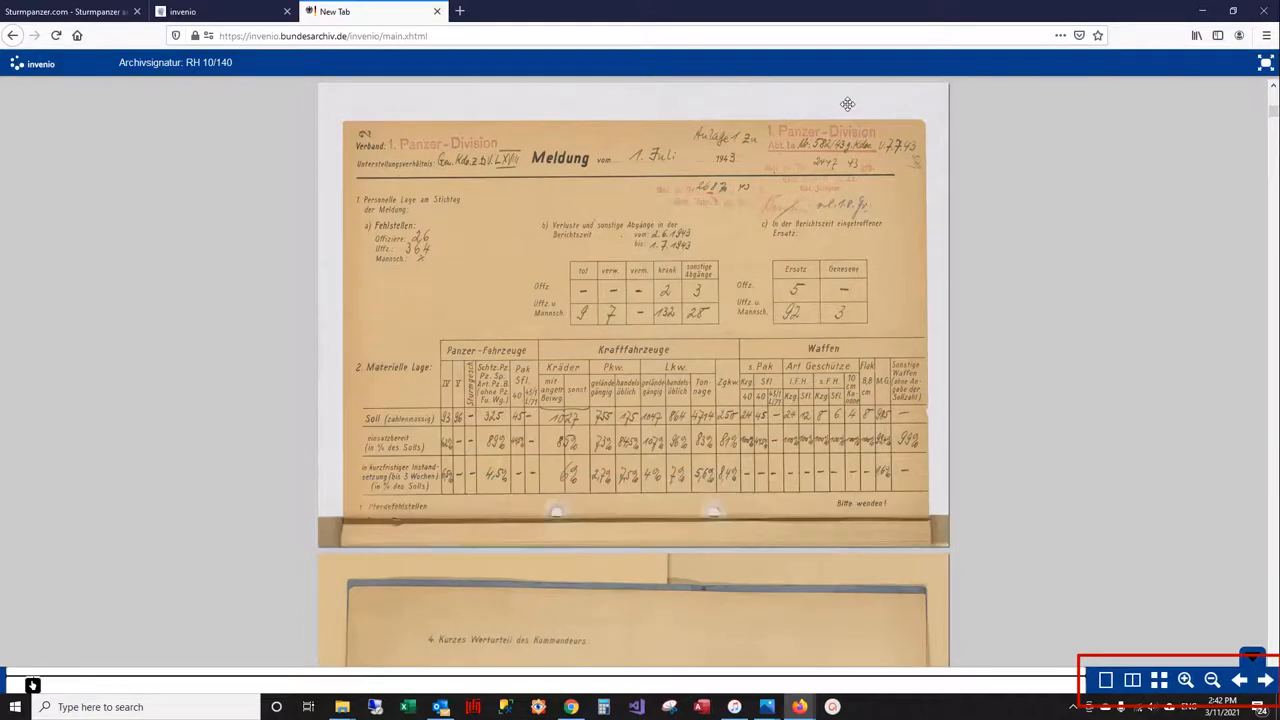
mouse_move(670, 361)
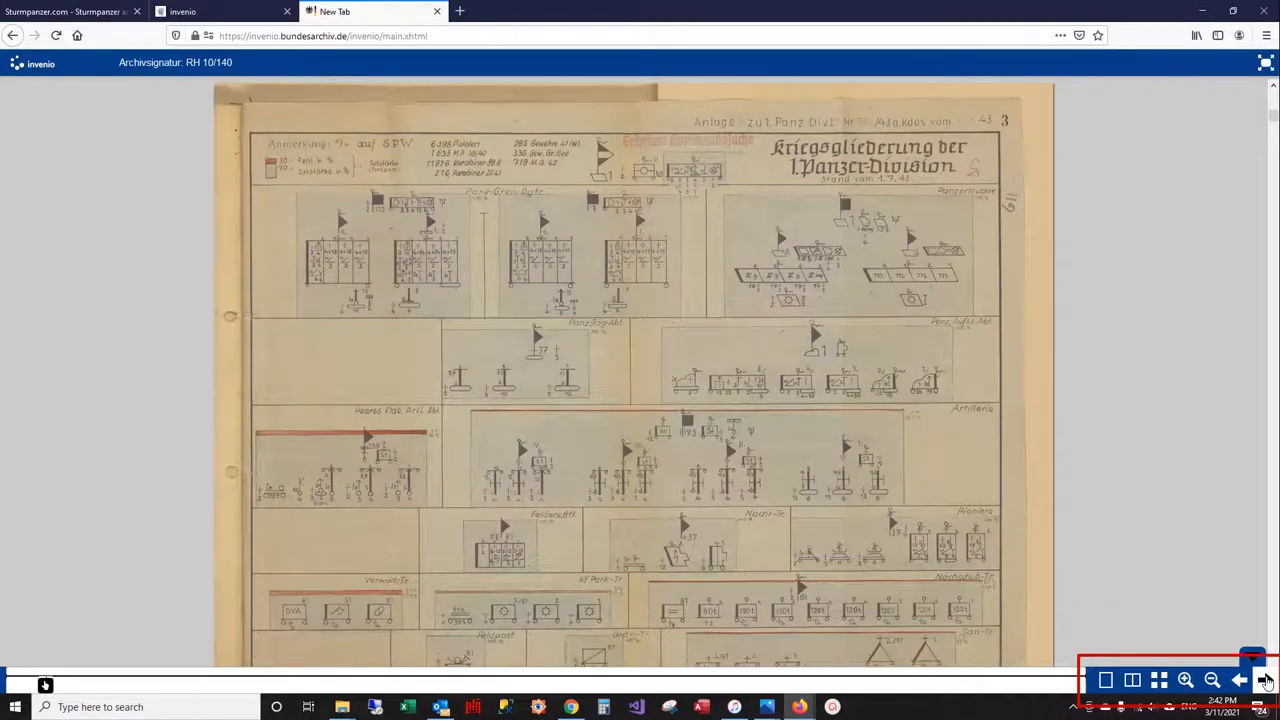
left_click(1211, 680)
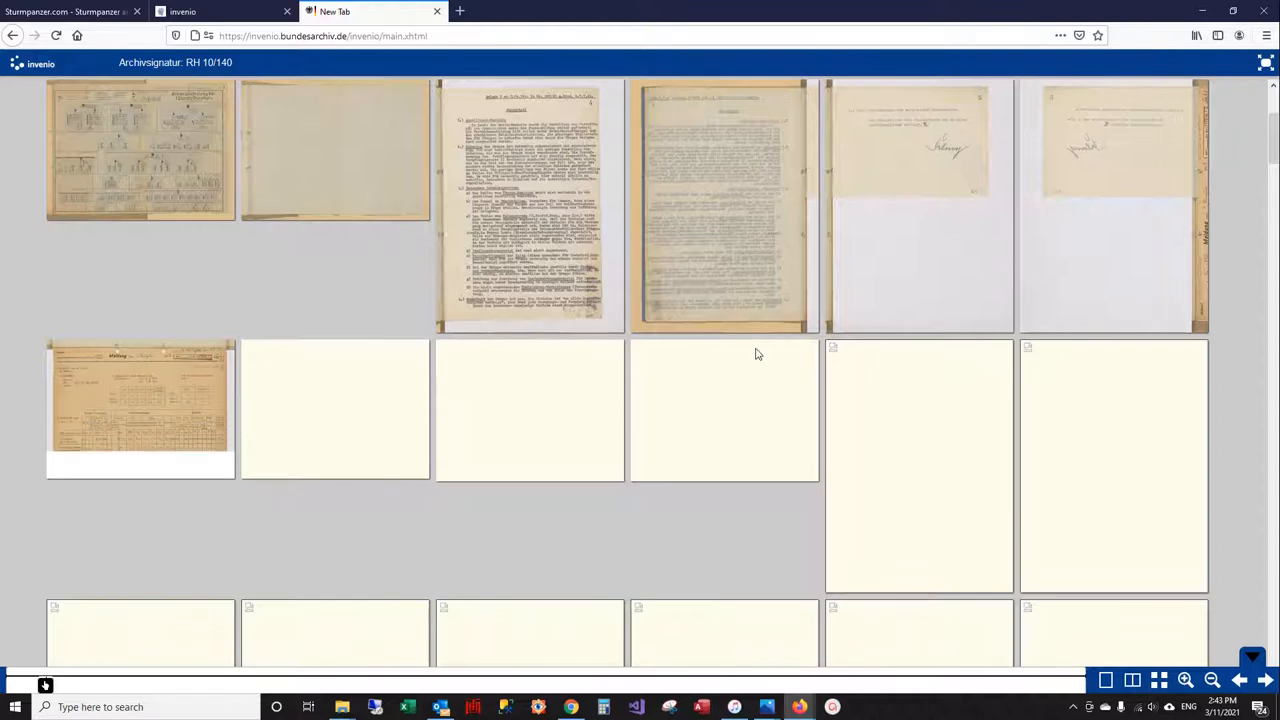
Step: Scroll down the RH 10/140 thumbnails and open one table page's image options
scroll("down", 3)
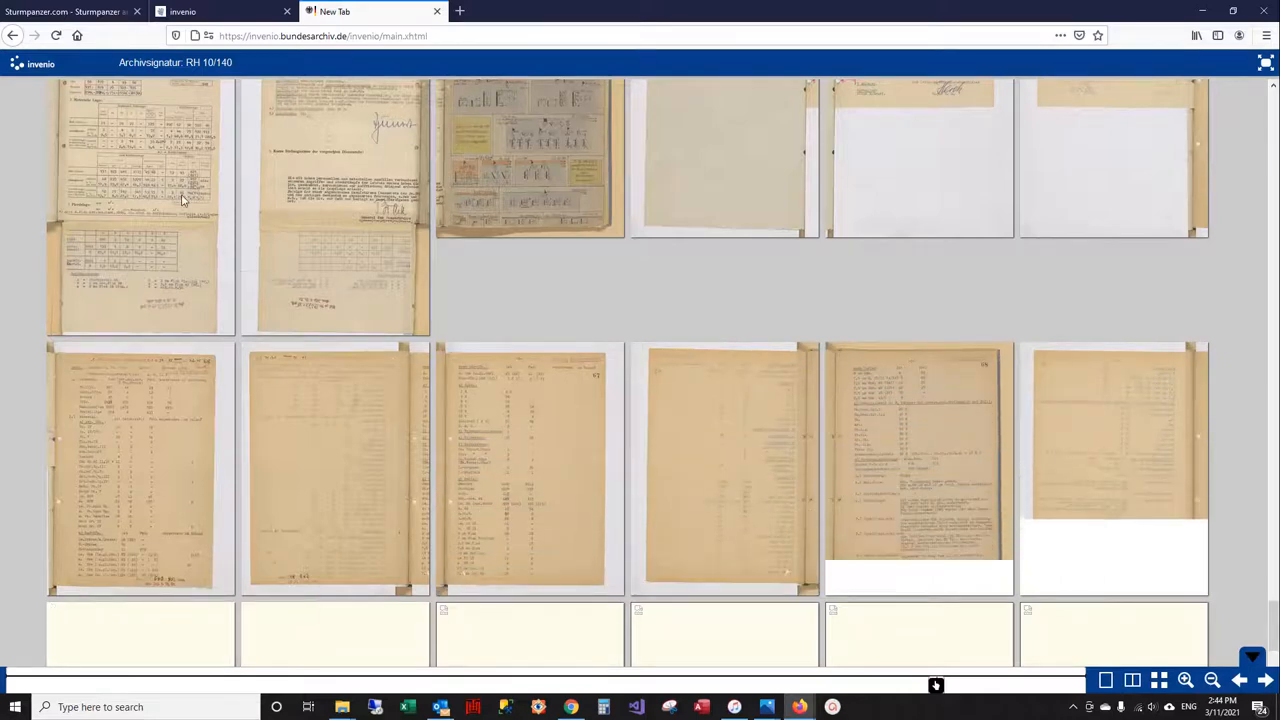
right_click(183, 199)
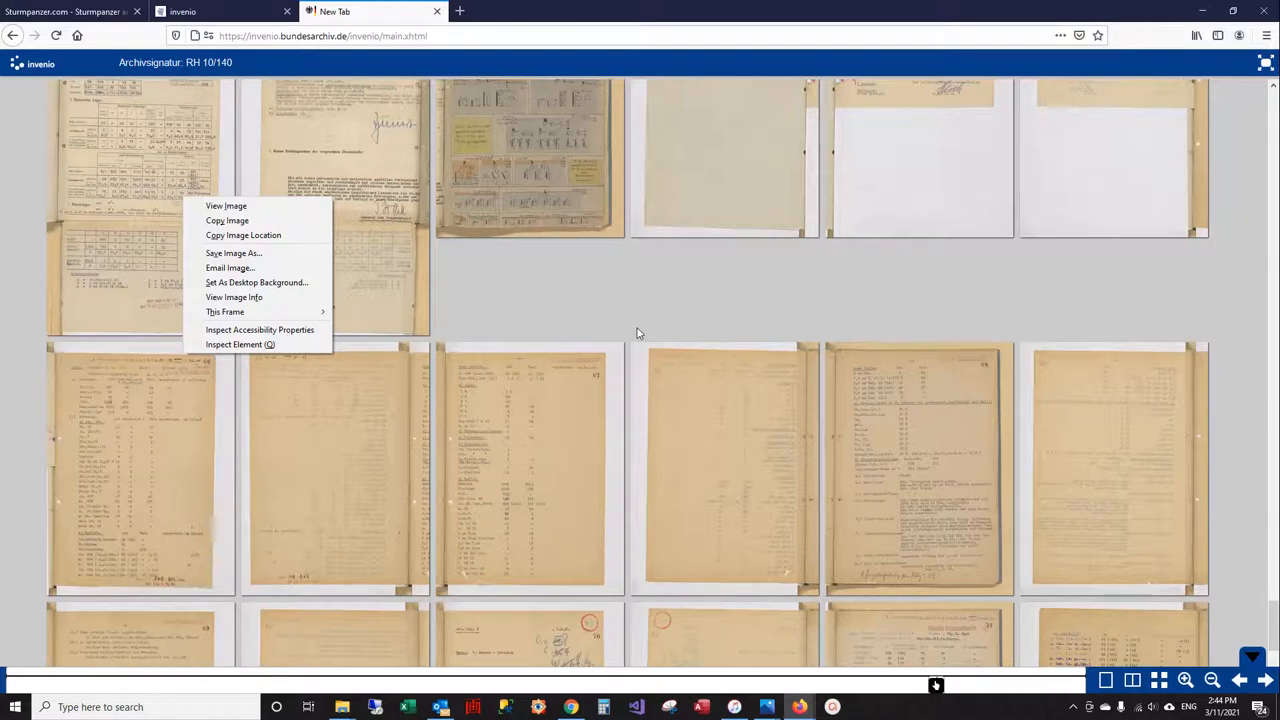
mouse_move(158, 287)
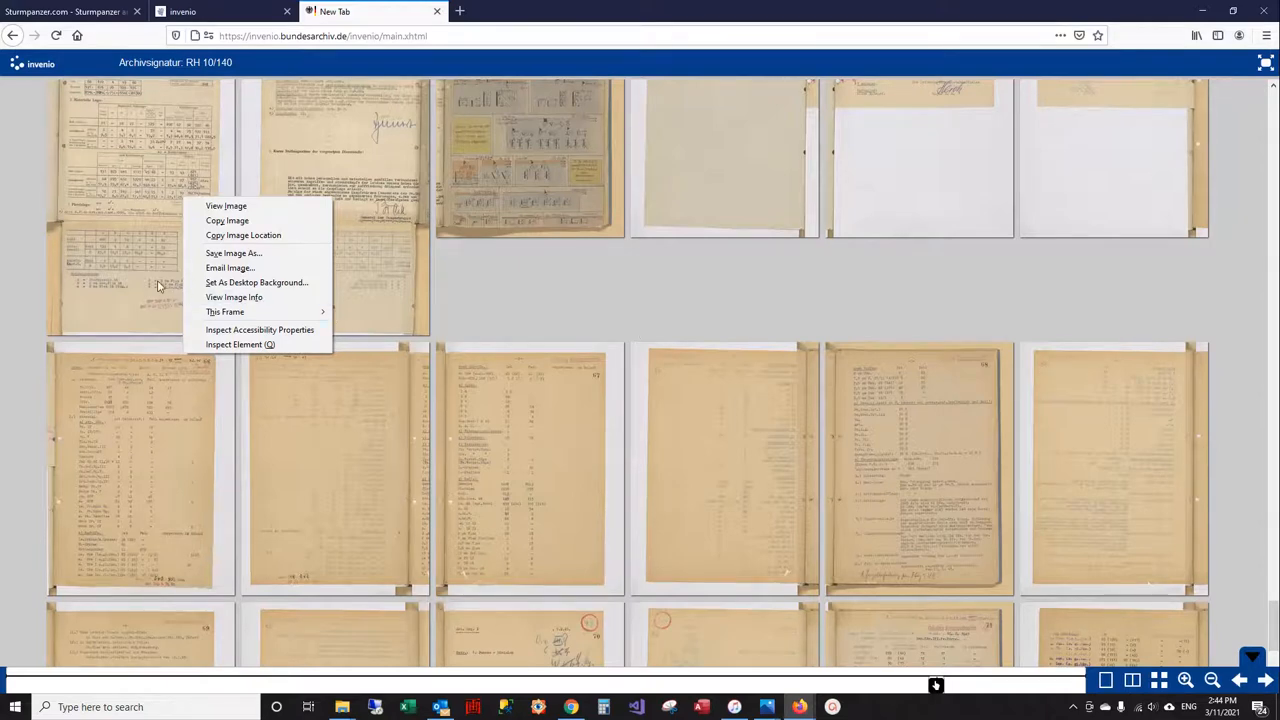
mouse_move(128, 272)
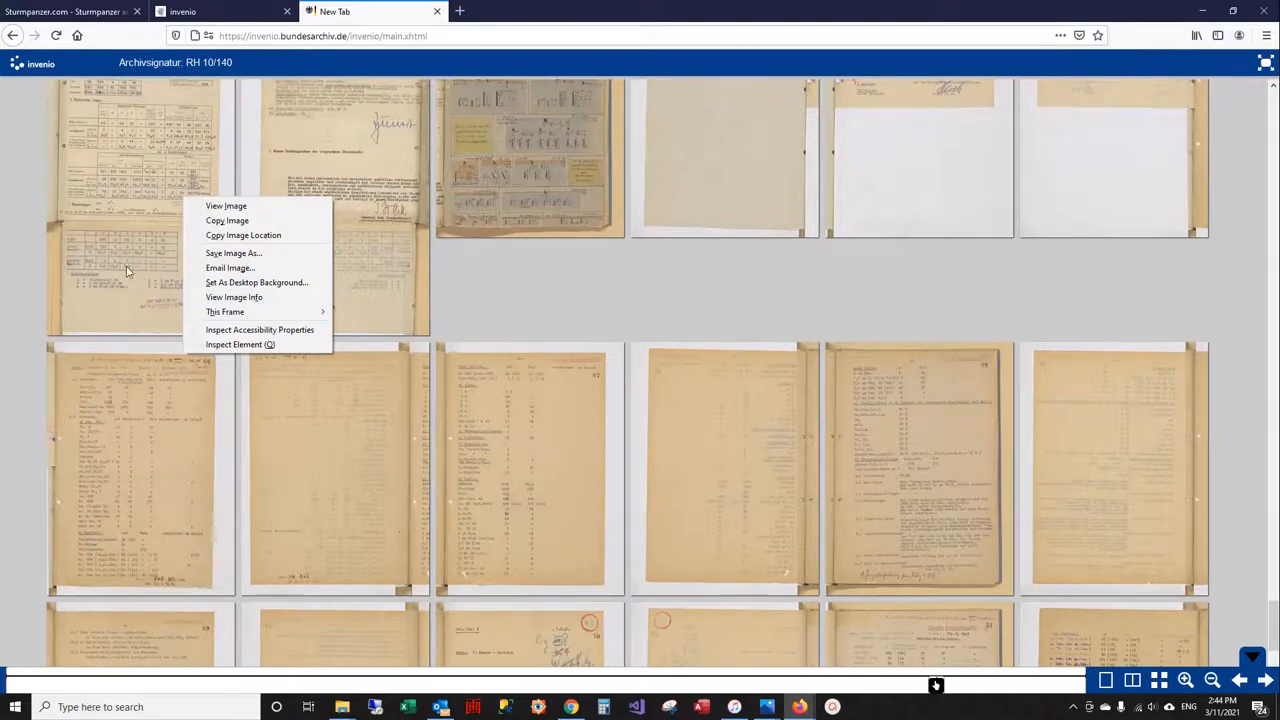
mouse_move(135, 248)
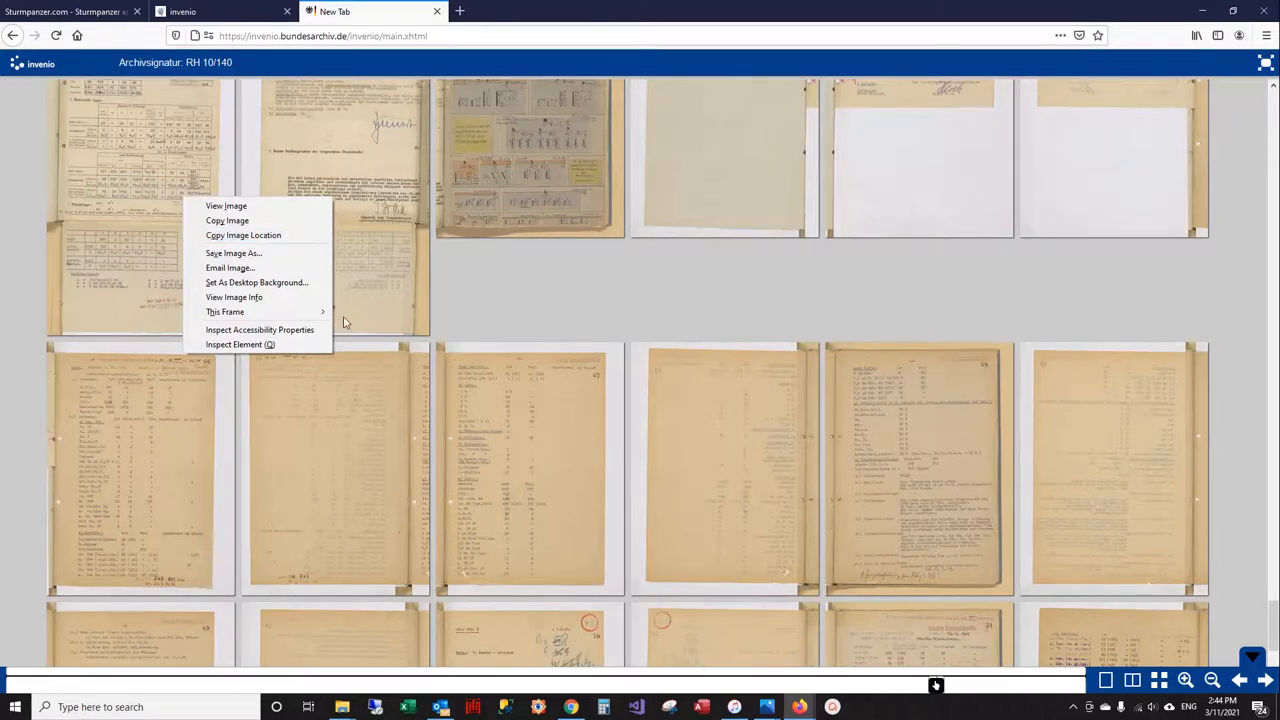
mouse_move(233, 253)
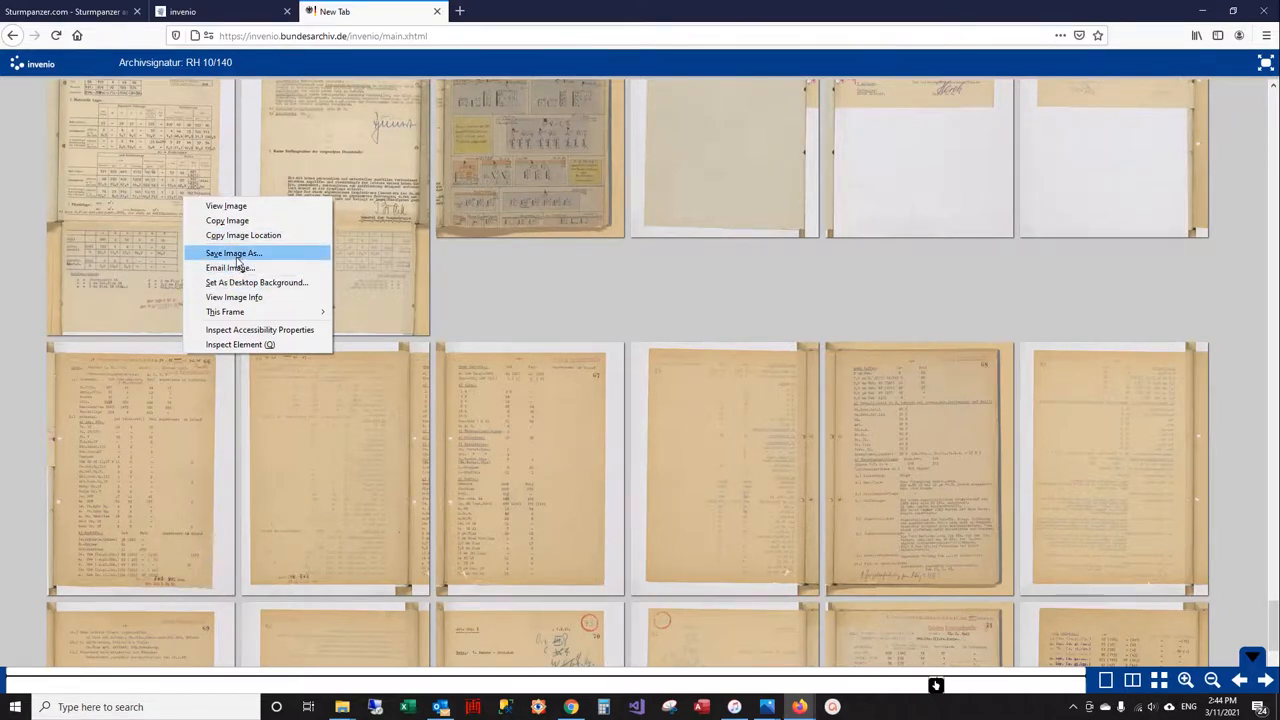
mouse_move(238, 267)
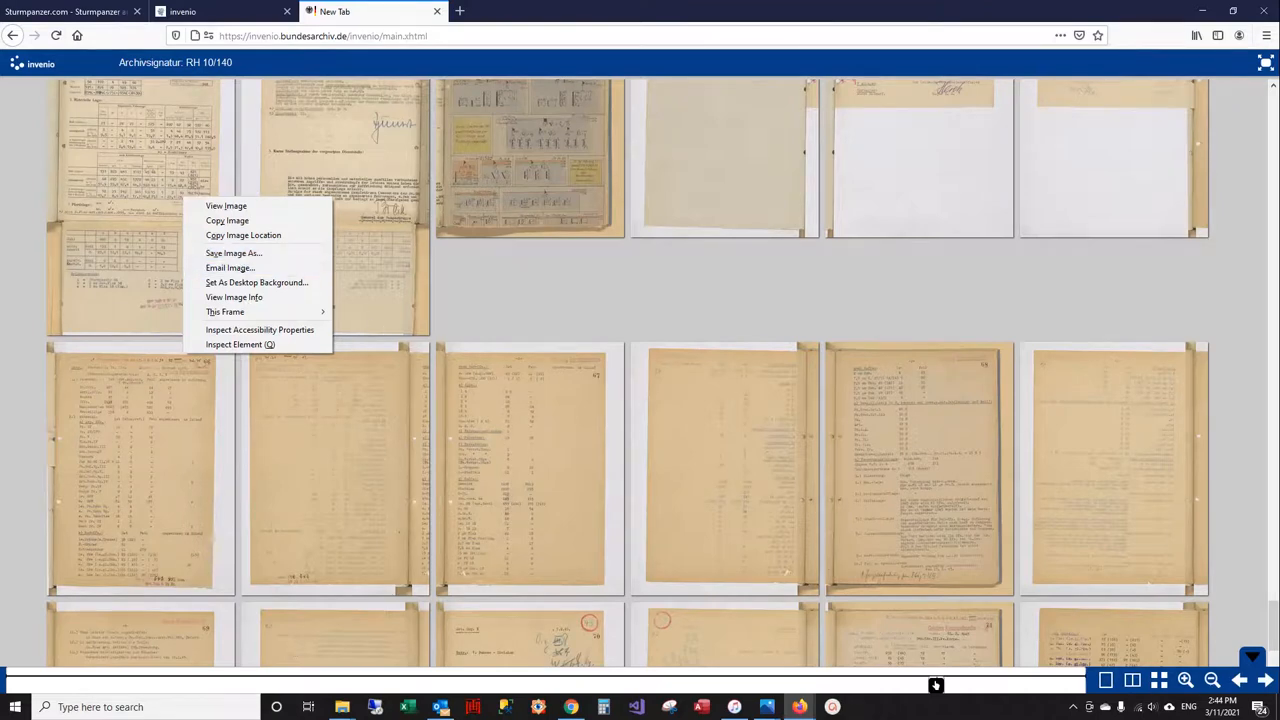
Step: Choose 'Save Image As...' to save the scanned table page
left_click(400, 29)
type("rh10/141")
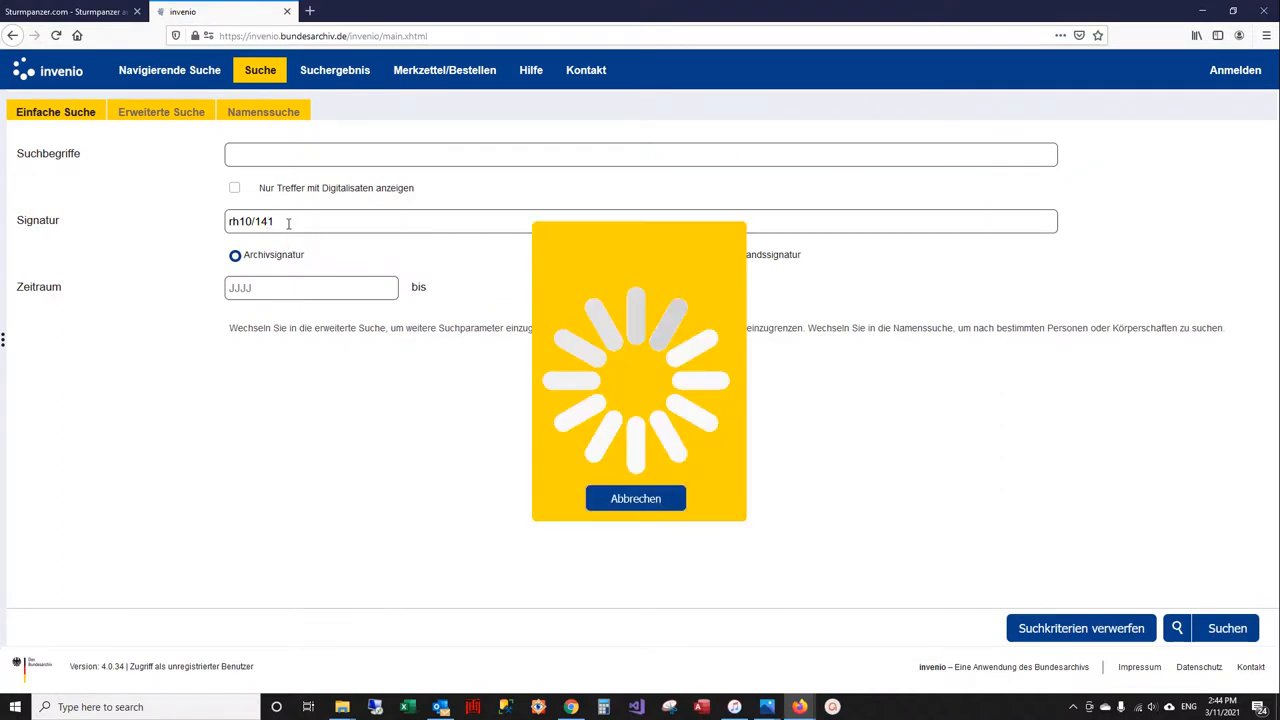
Step: Run the rh10/141 search to list the 2. Panzer-Division record
left_click(1227, 628)
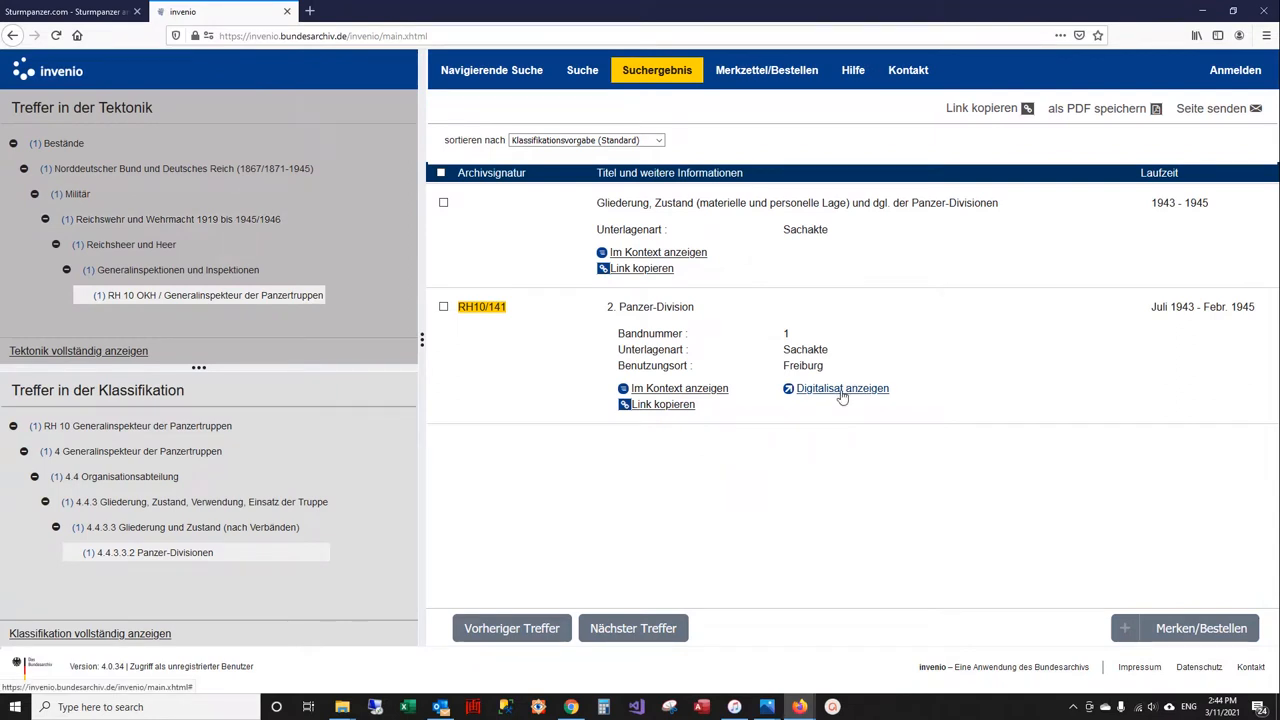
mouse_move(842, 388)
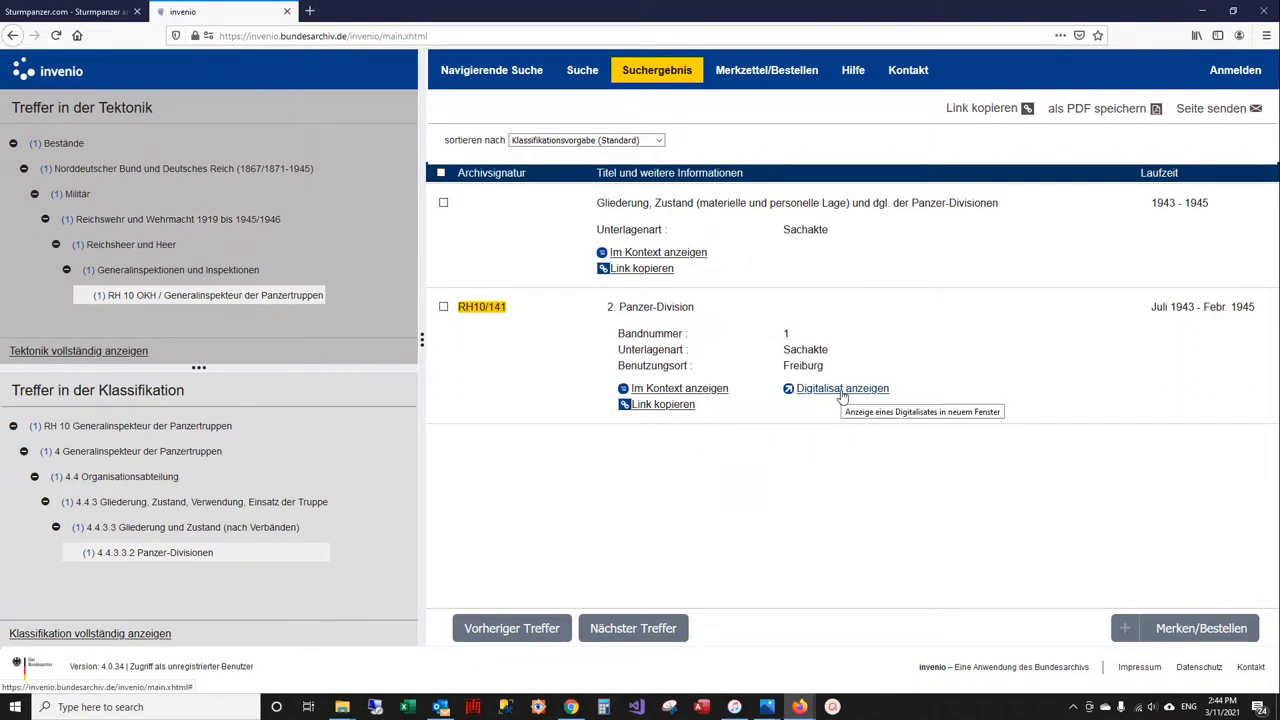